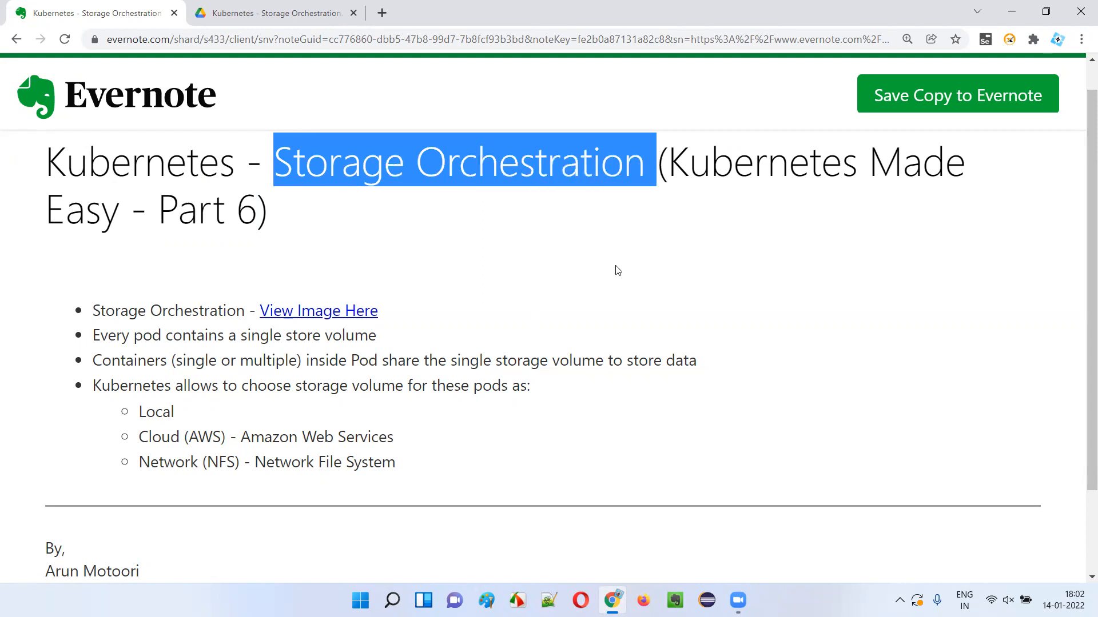
mouse_move(134, 245)
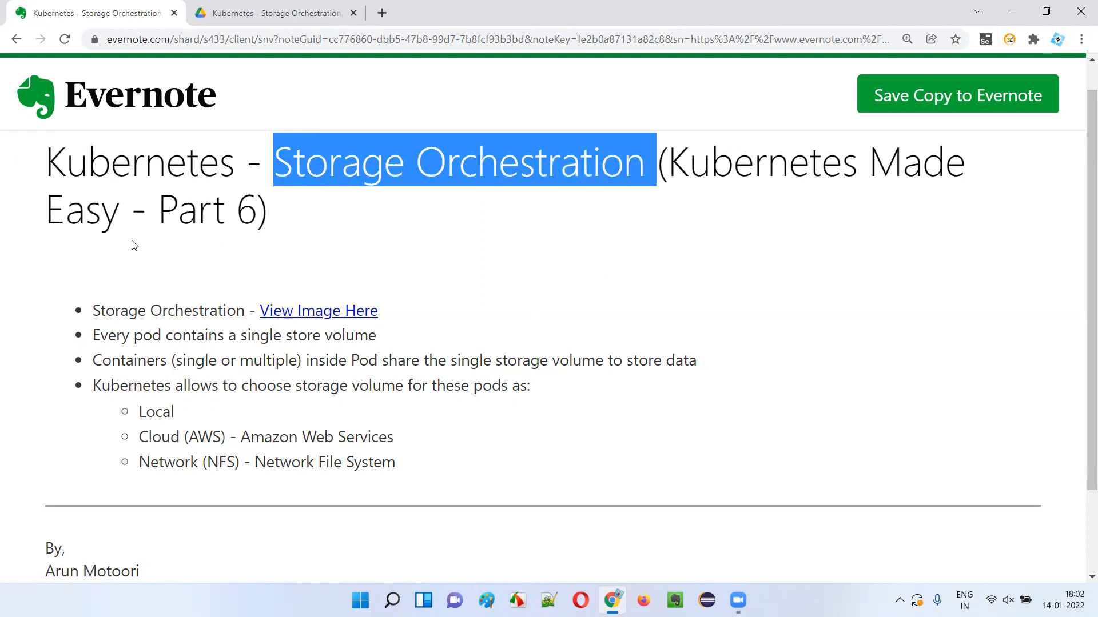
mouse_move(575, 250)
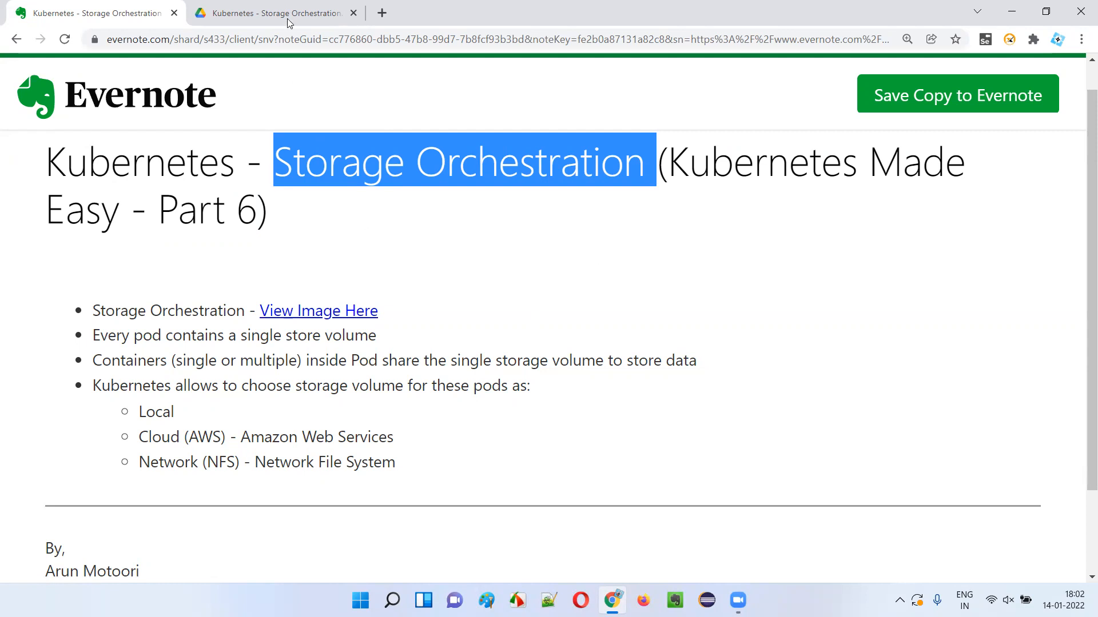
left_click(318, 311)
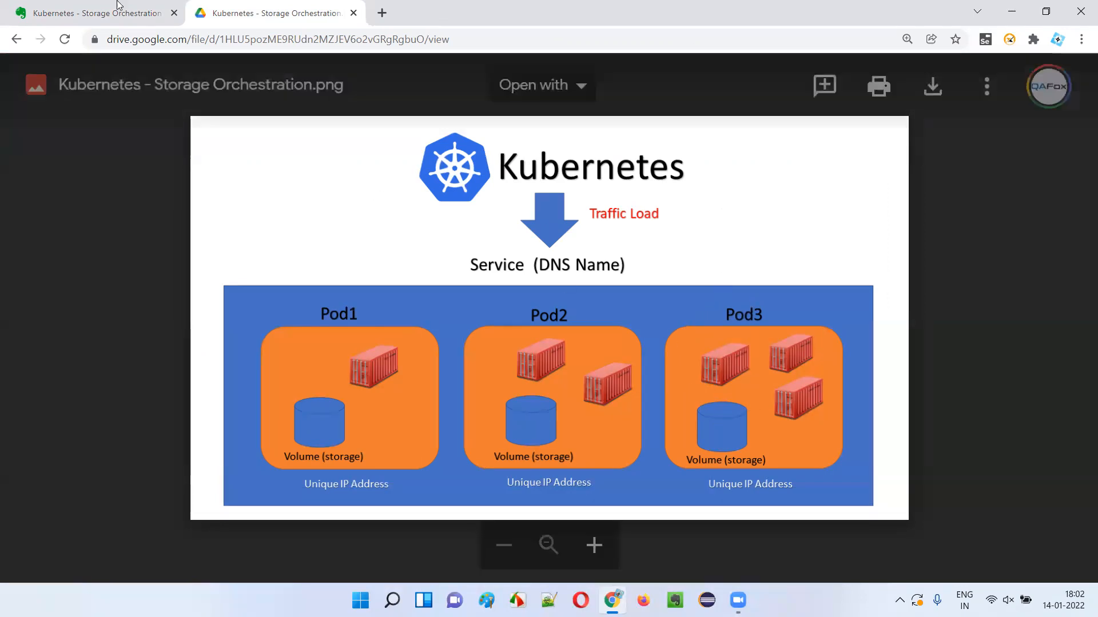
left_click(95, 13)
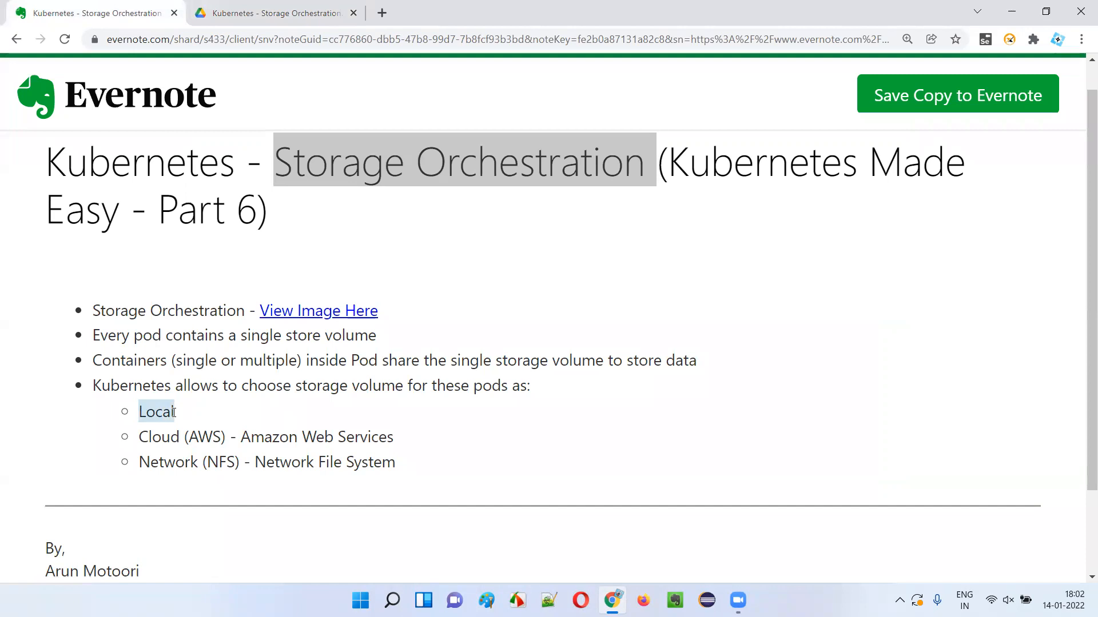
mouse_move(138, 449)
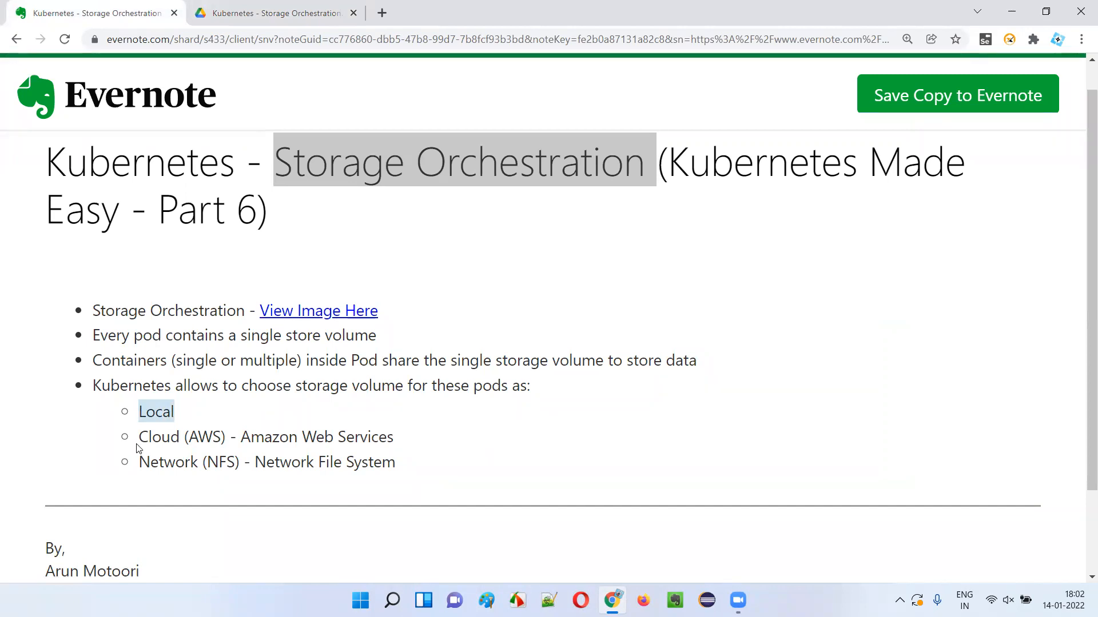
double_click(182, 437)
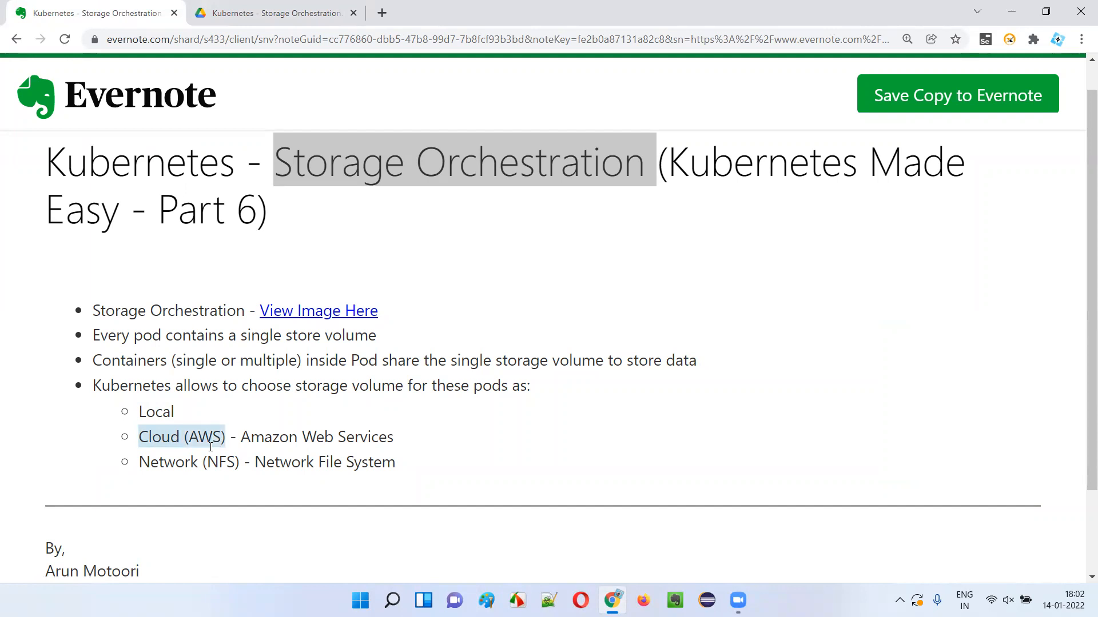
double_click(165, 462)
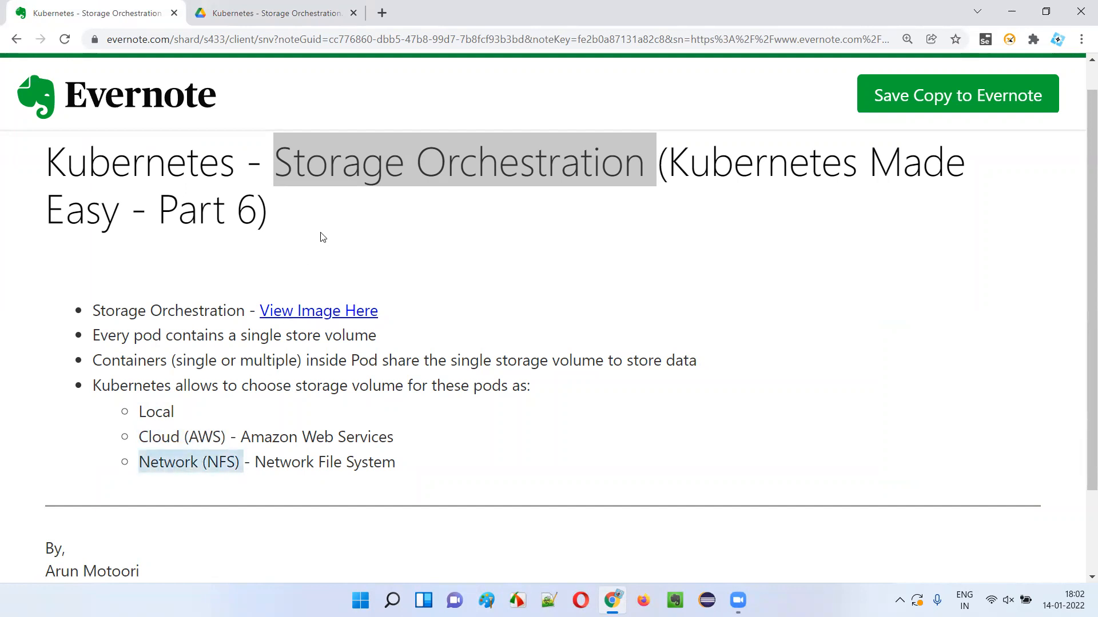
left_click(275, 257)
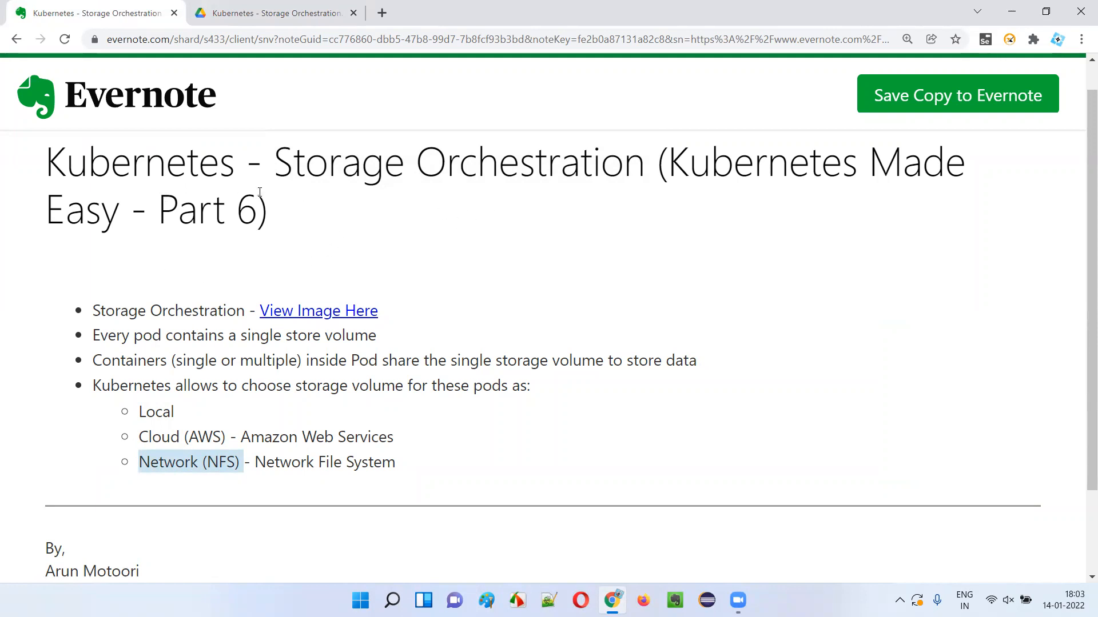
mouse_move(336, 276)
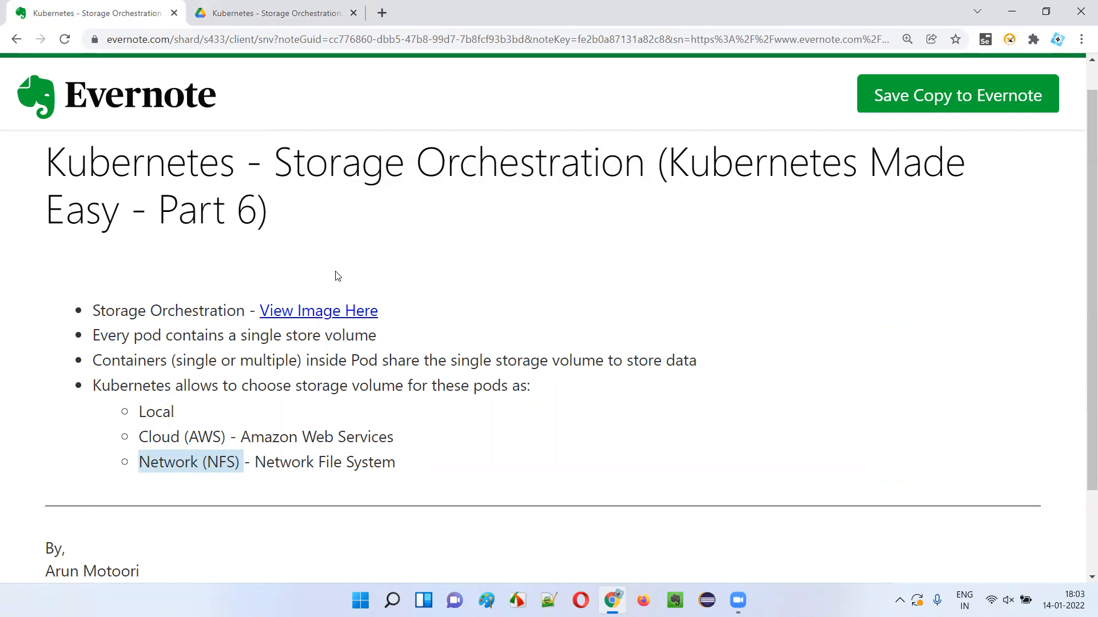